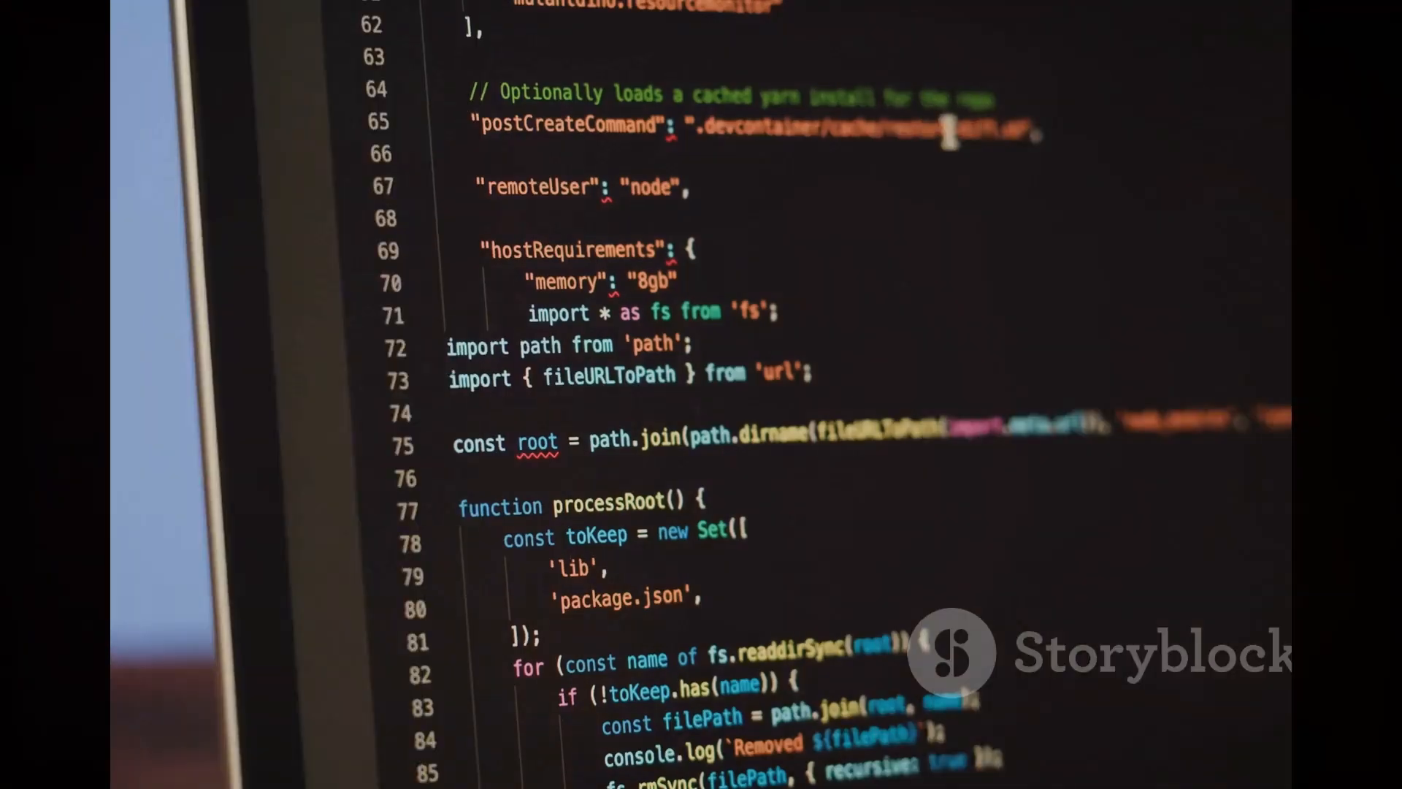
{"action": "scroll", "scroll_direction": "down", "scroll_amount": 3}
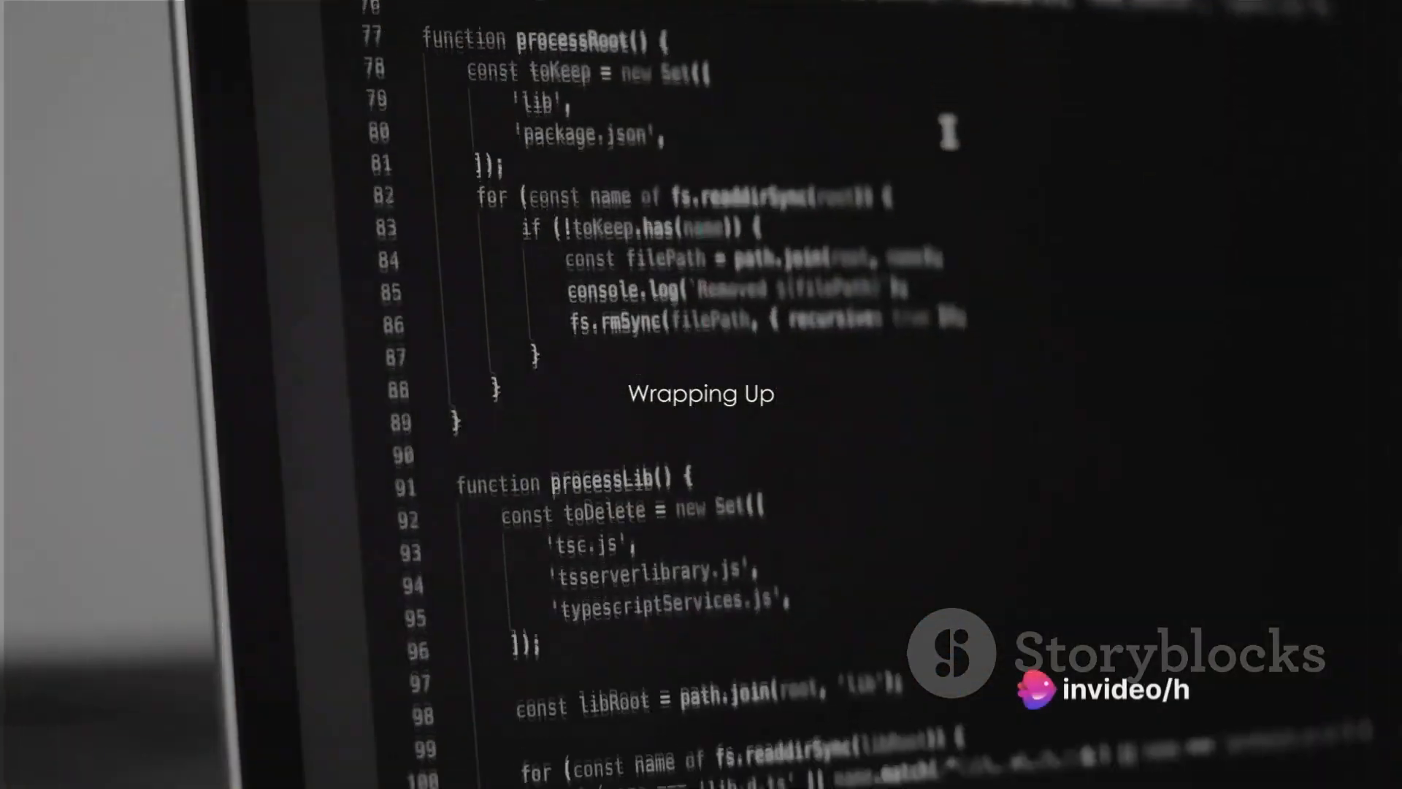
{"action": "scroll", "scroll_direction": "down", "scroll_amount": 3}
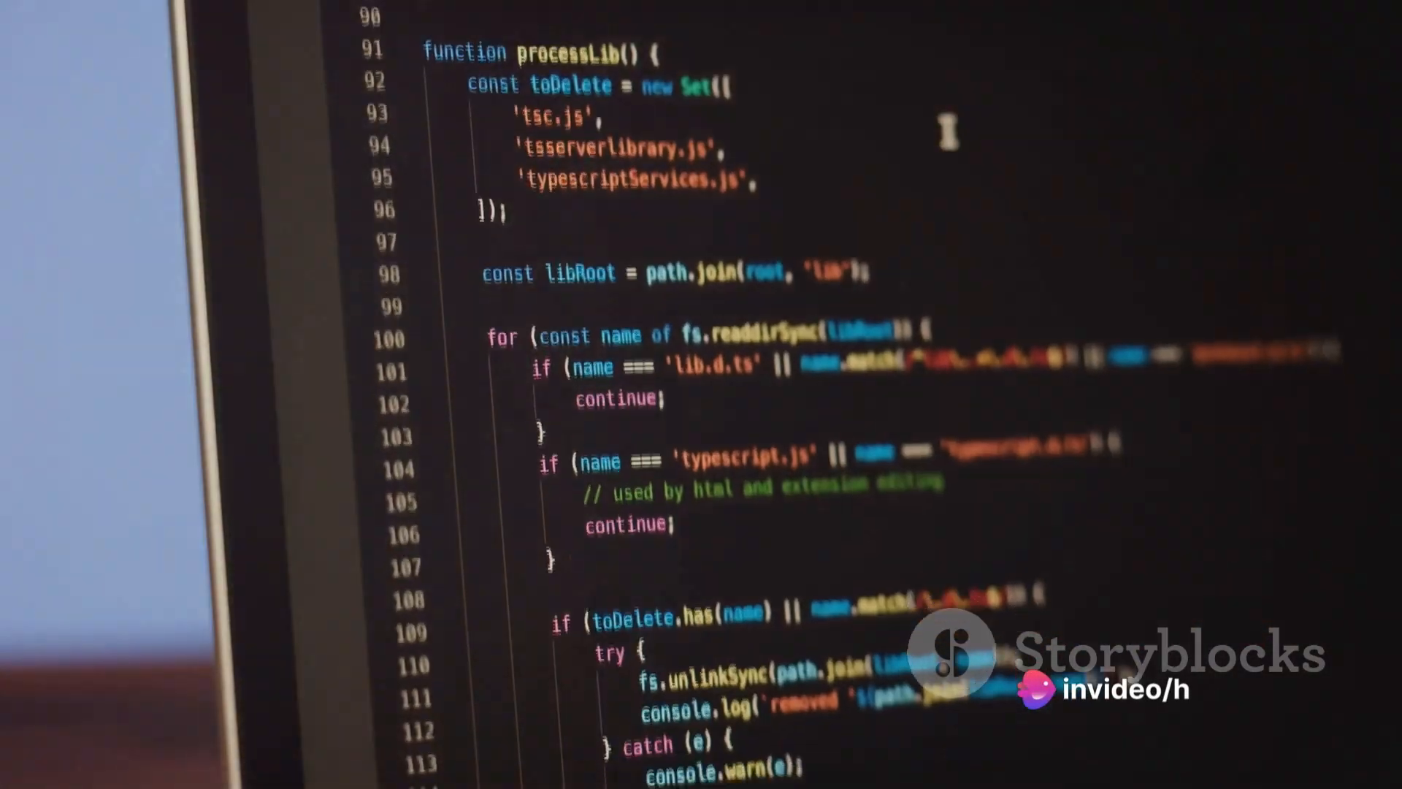
{"action": "scroll", "scroll_direction": "down", "scroll_amount": 3}
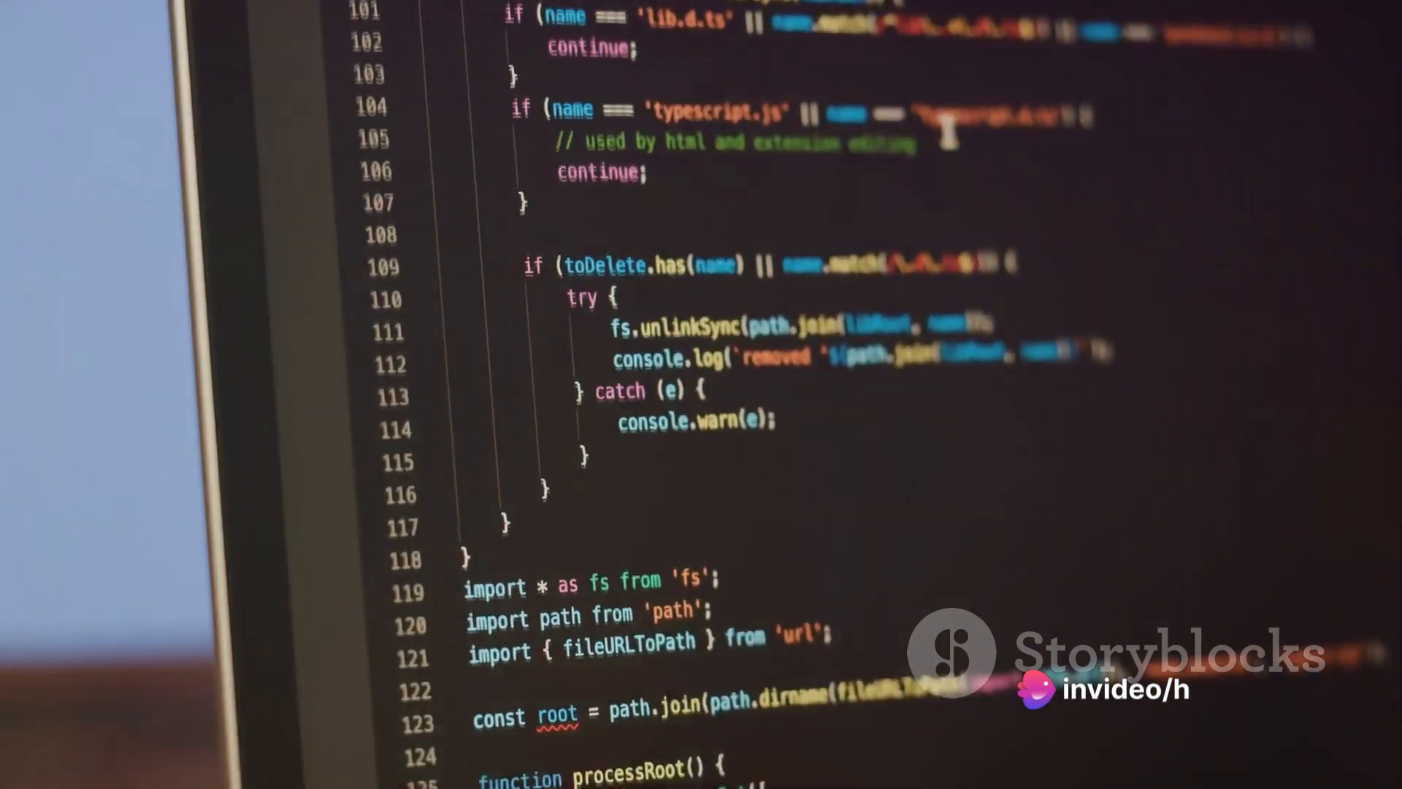